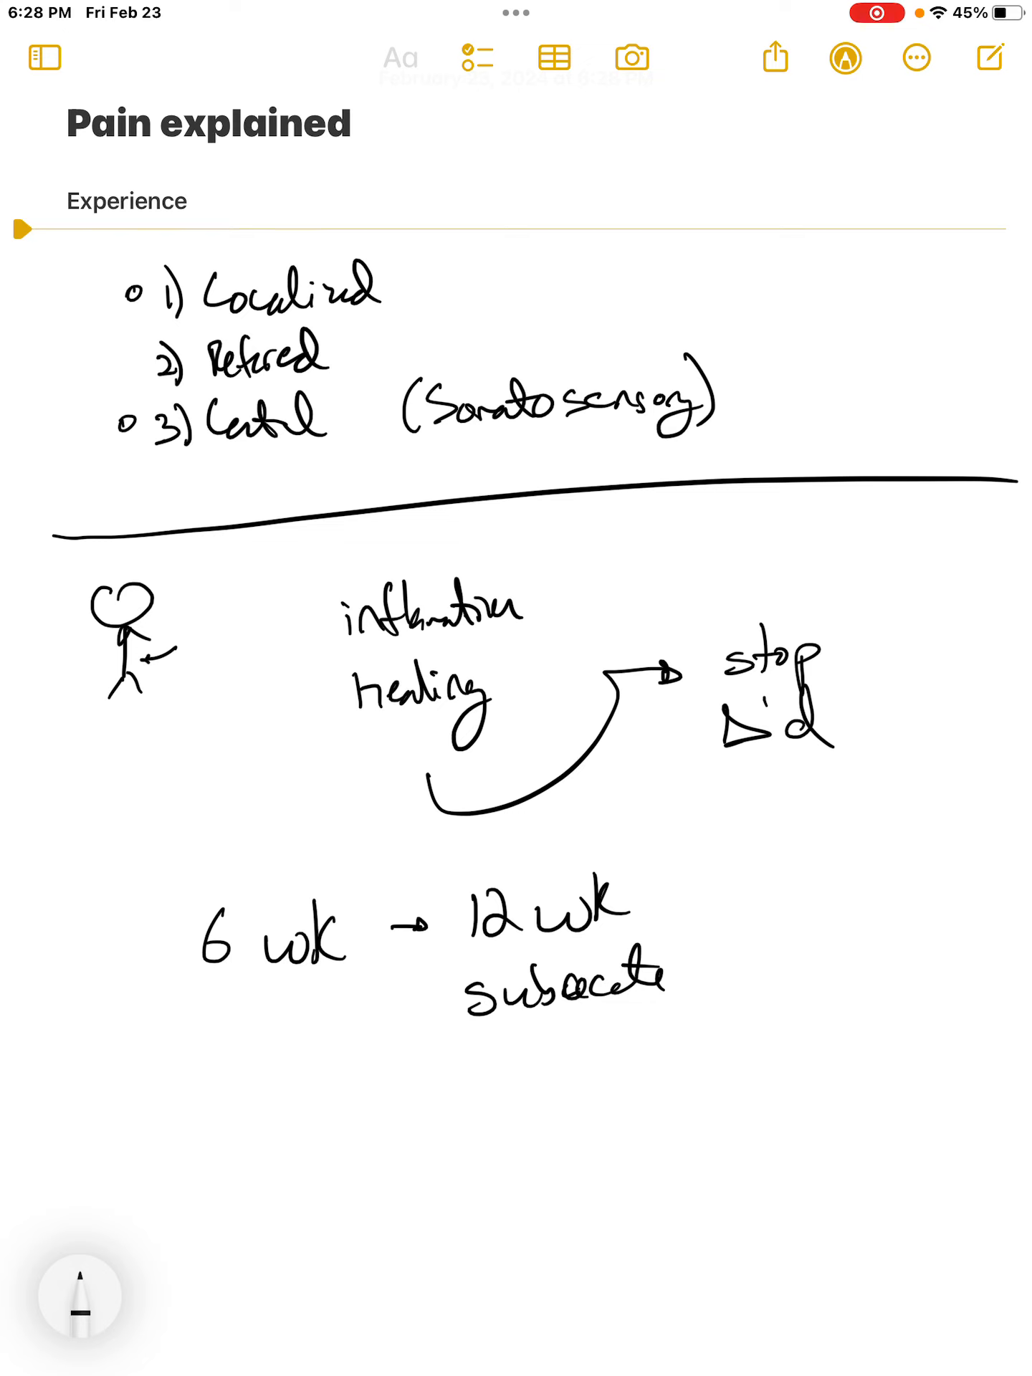
pyautogui.scroll(3)
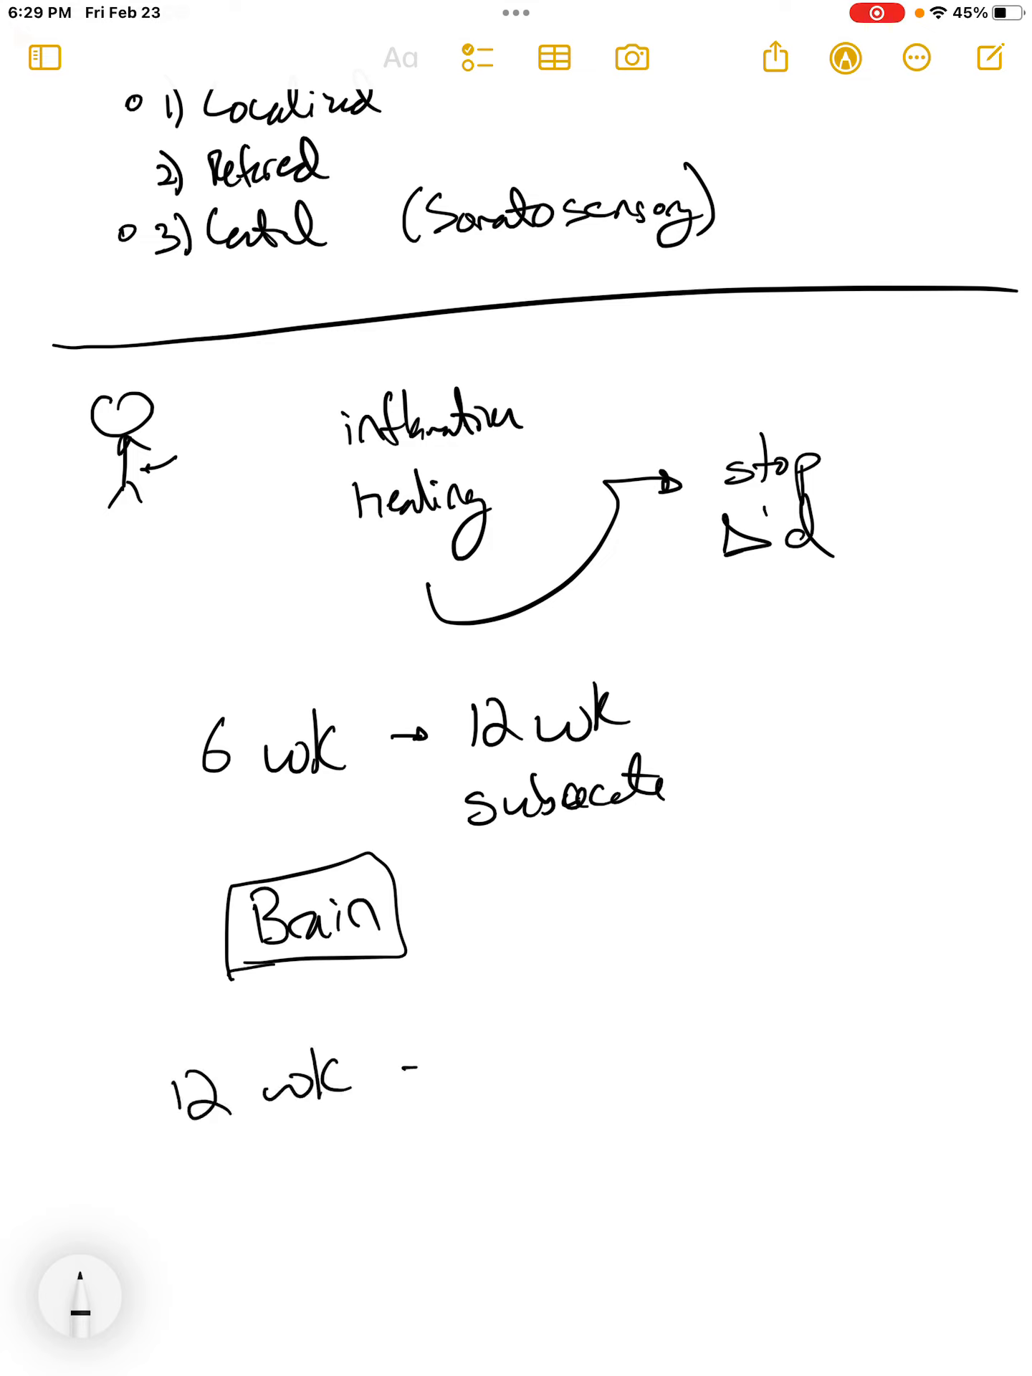
pyautogui.scroll(3)
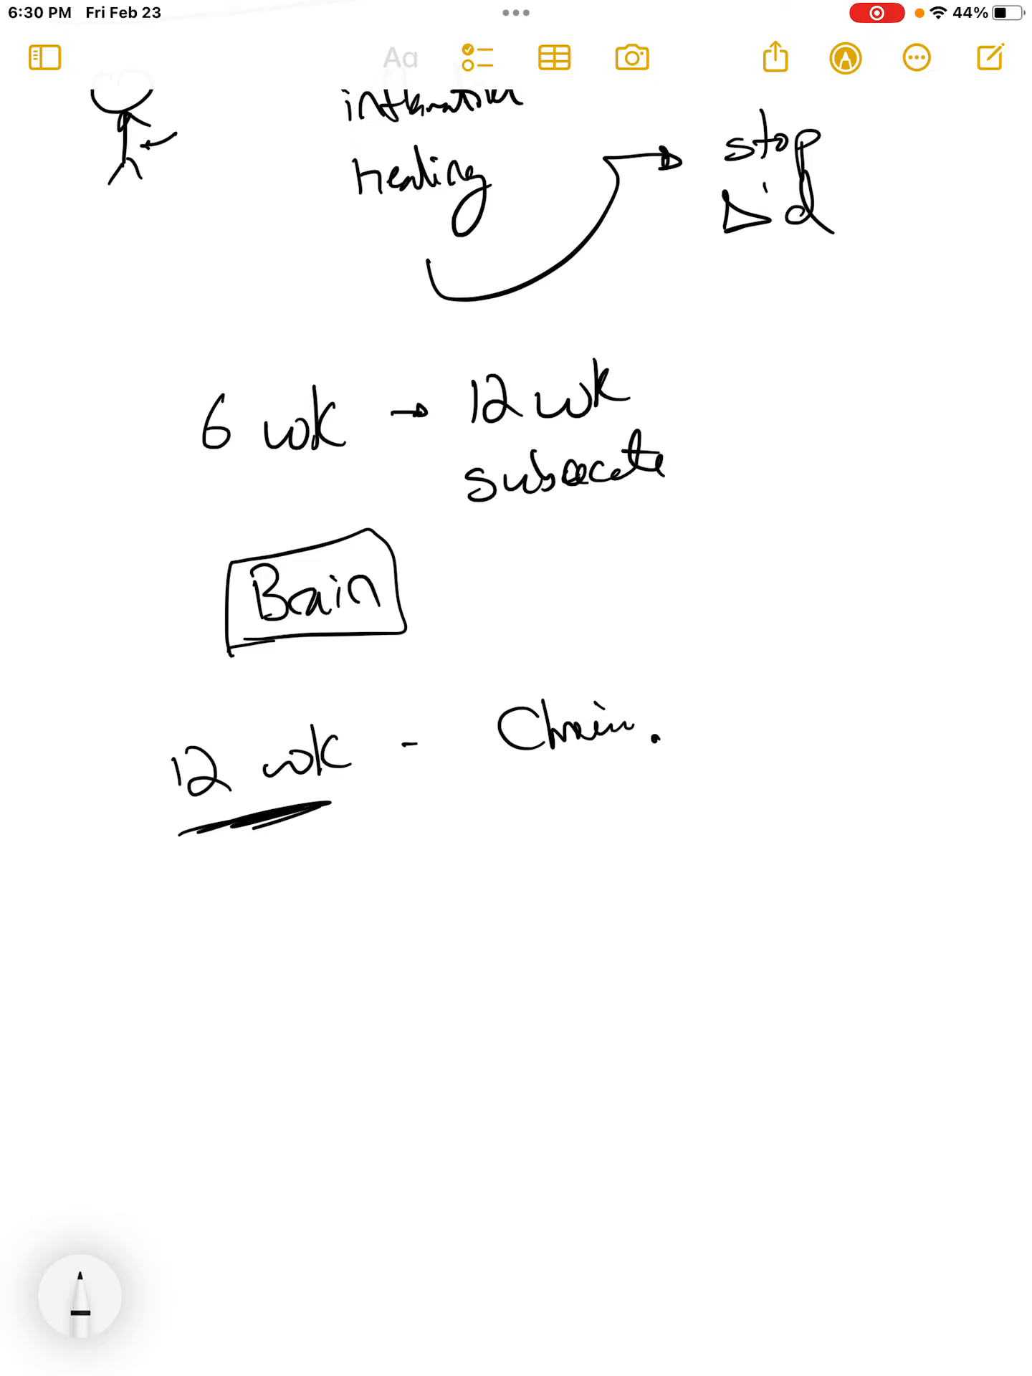
pyautogui.scroll(3)
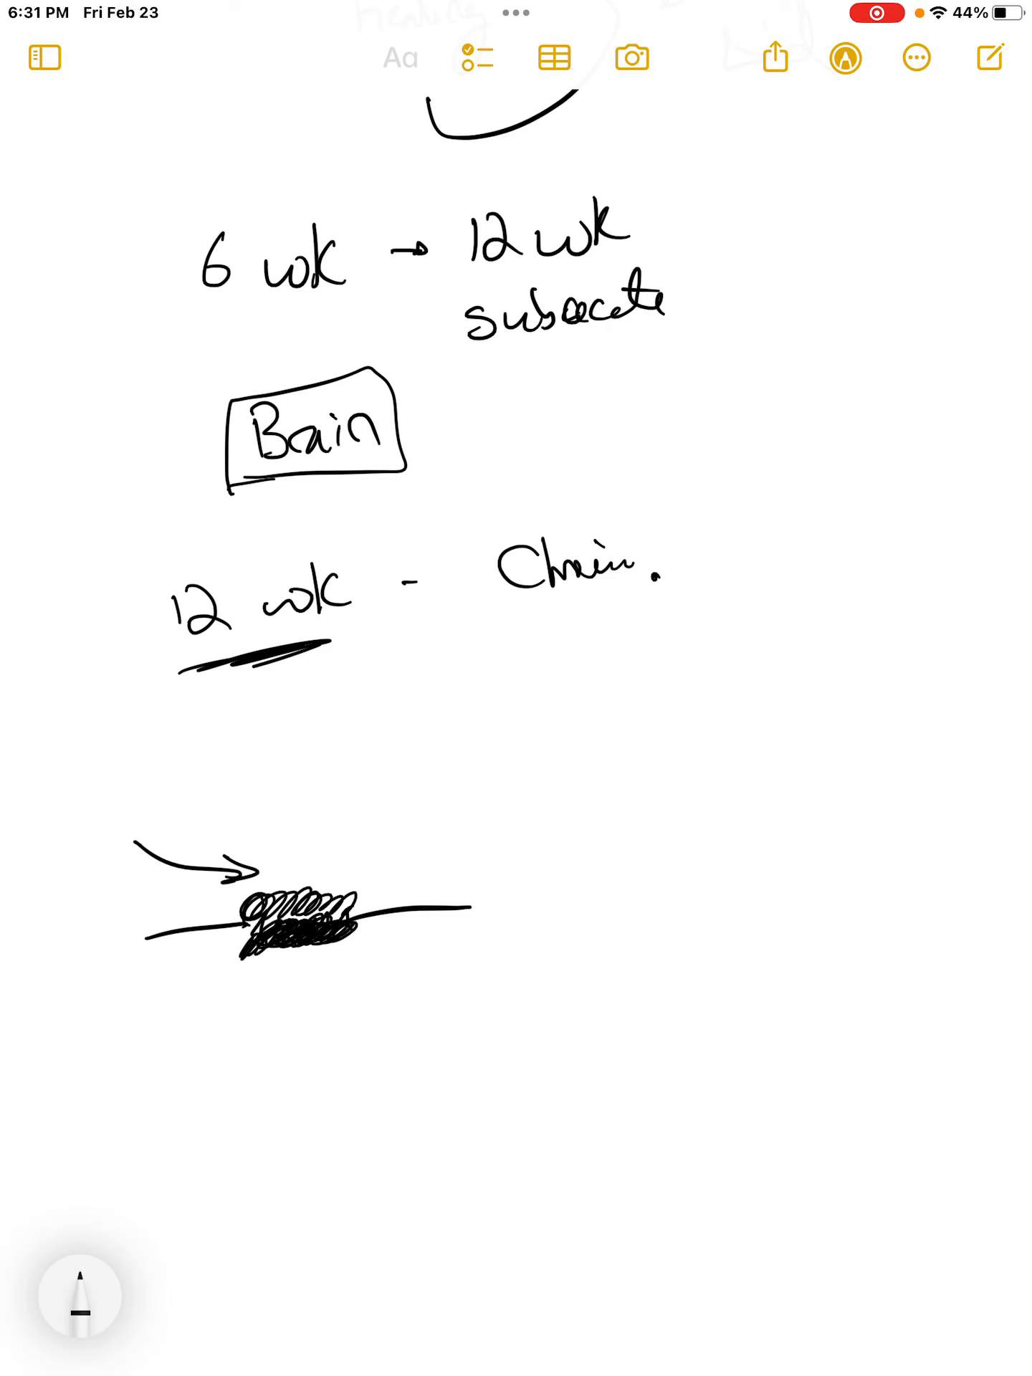
pyautogui.scroll(3)
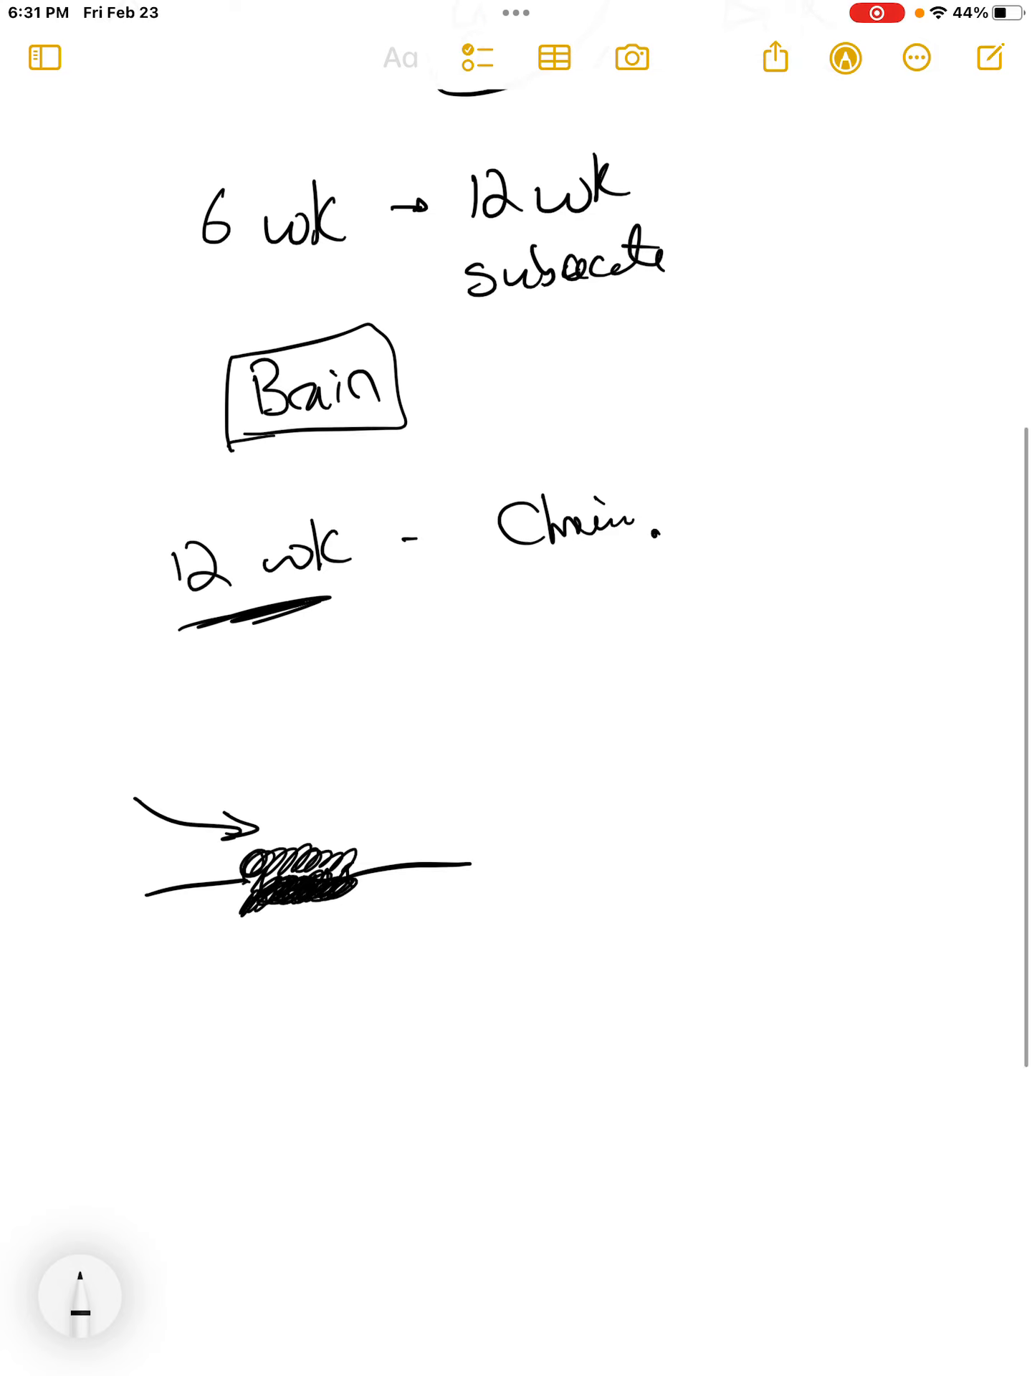
pyautogui.scroll(3)
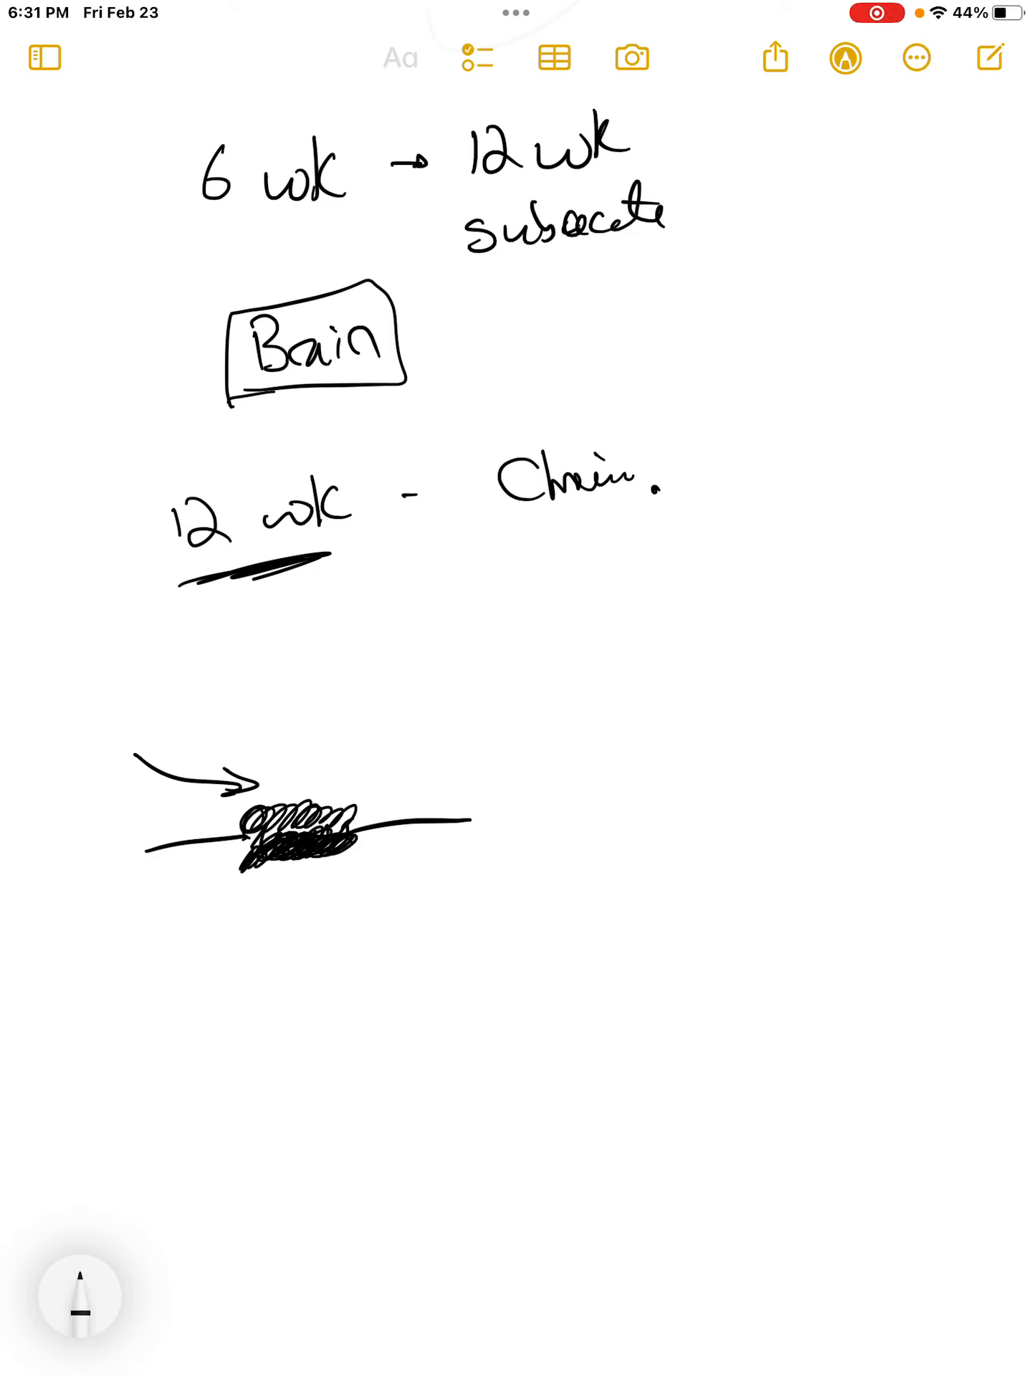
pyautogui.scroll(3)
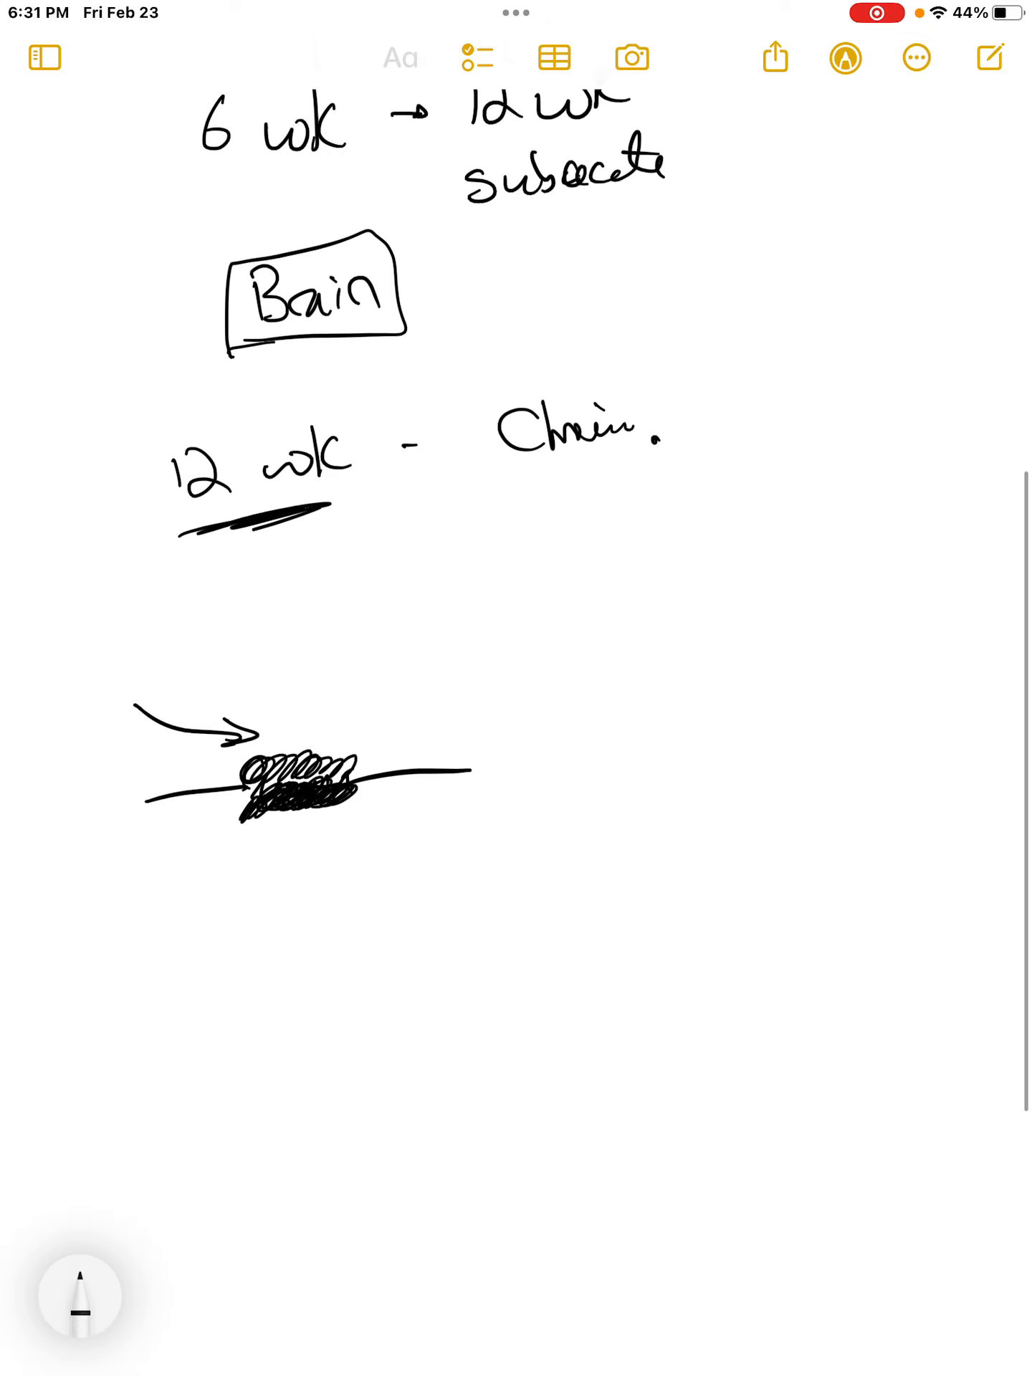
pyautogui.scroll(-3)
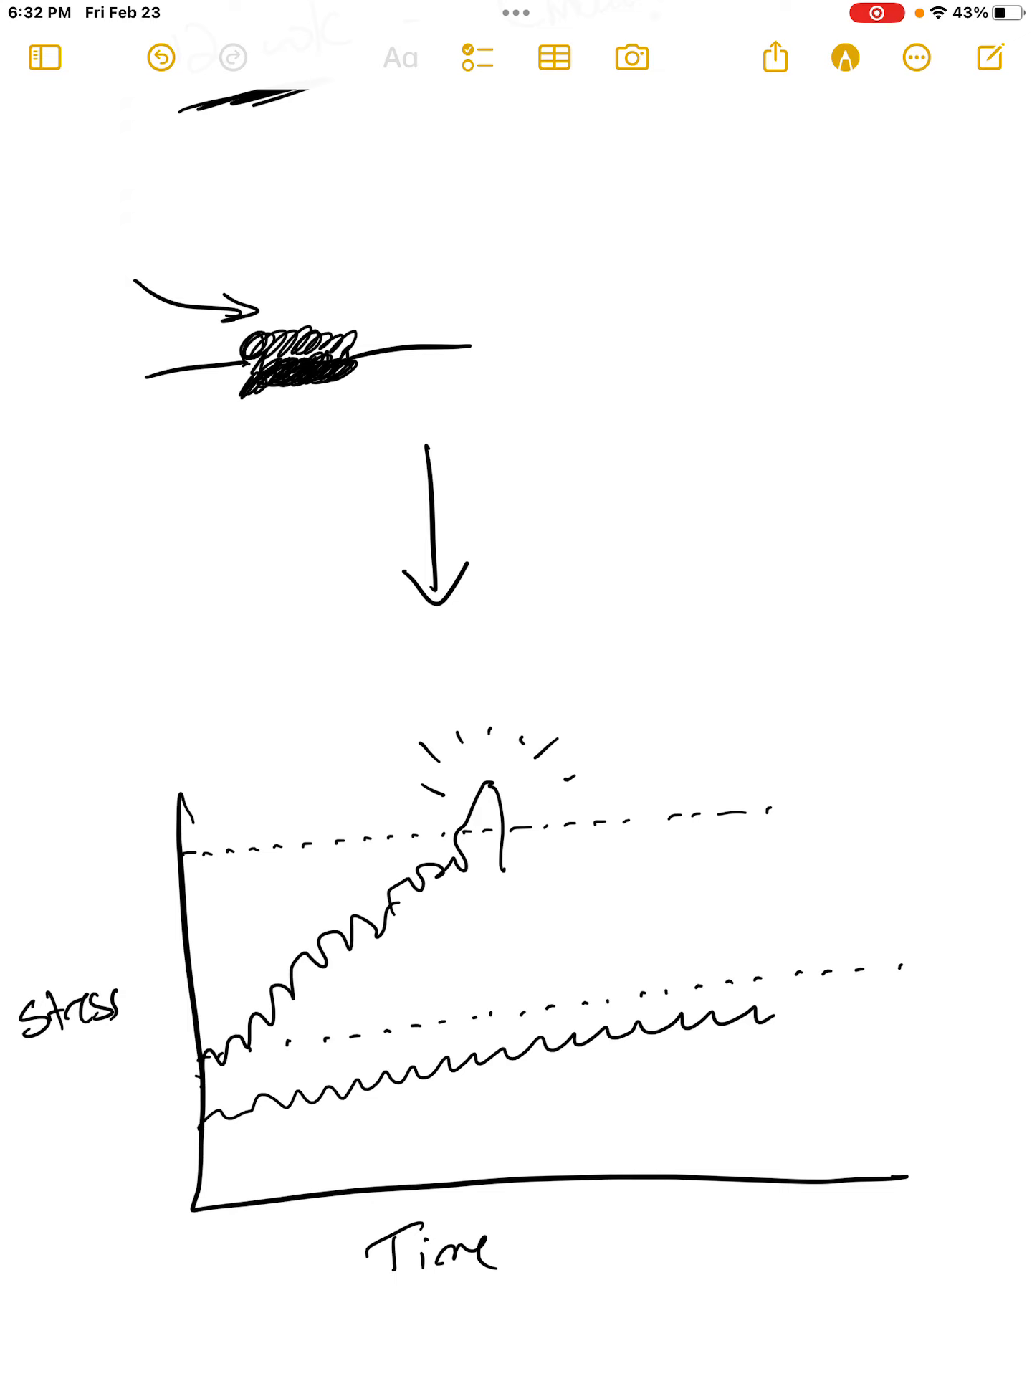
pyautogui.scroll(3)
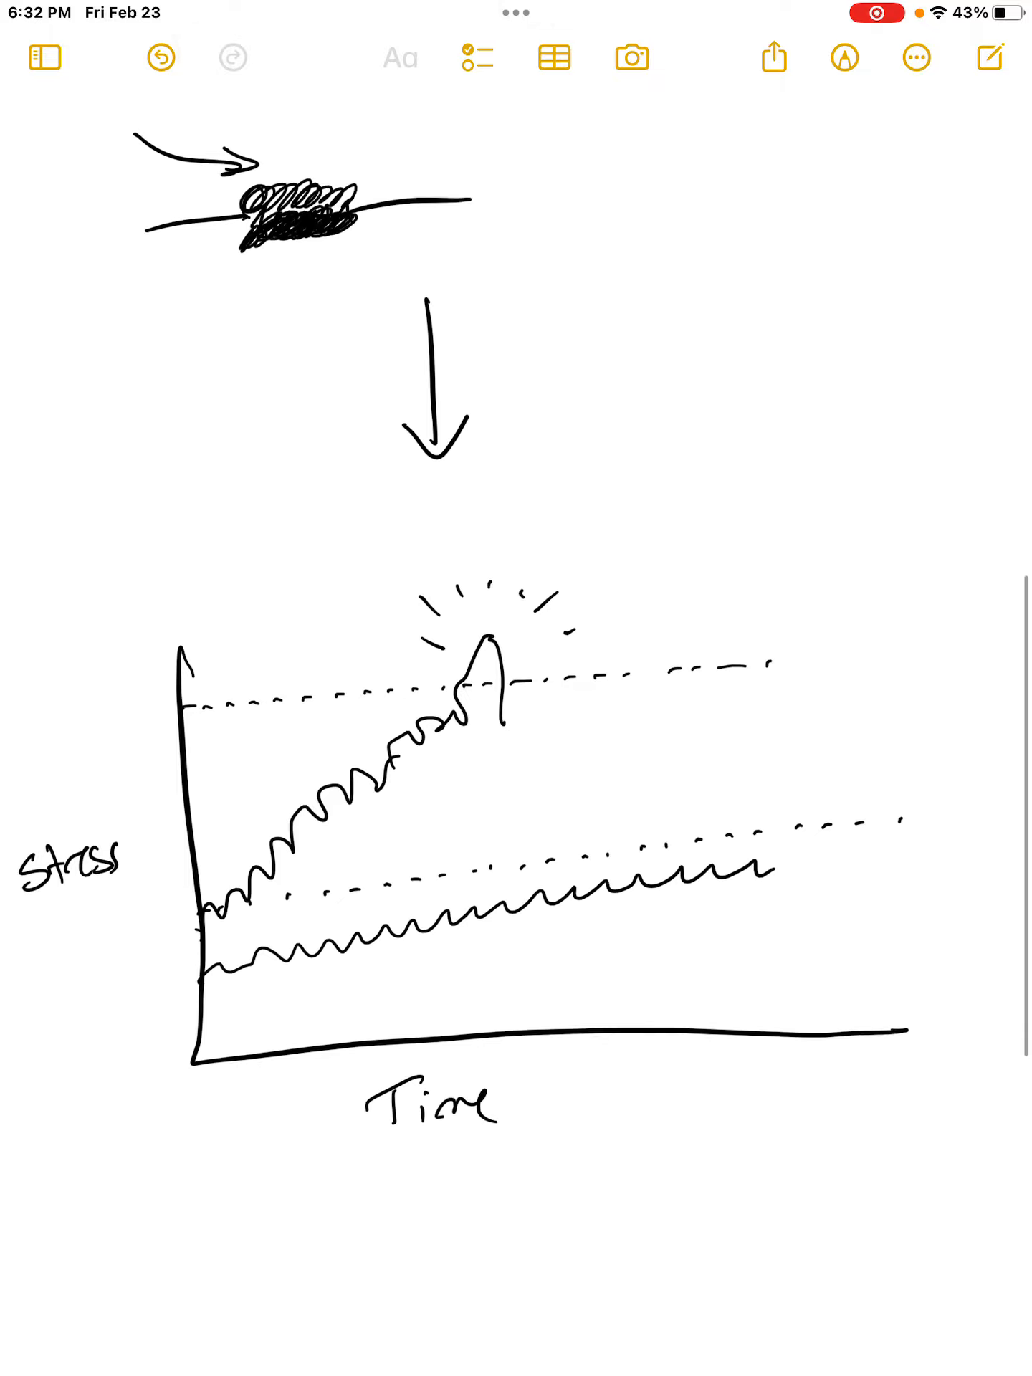
pyautogui.scroll(3)
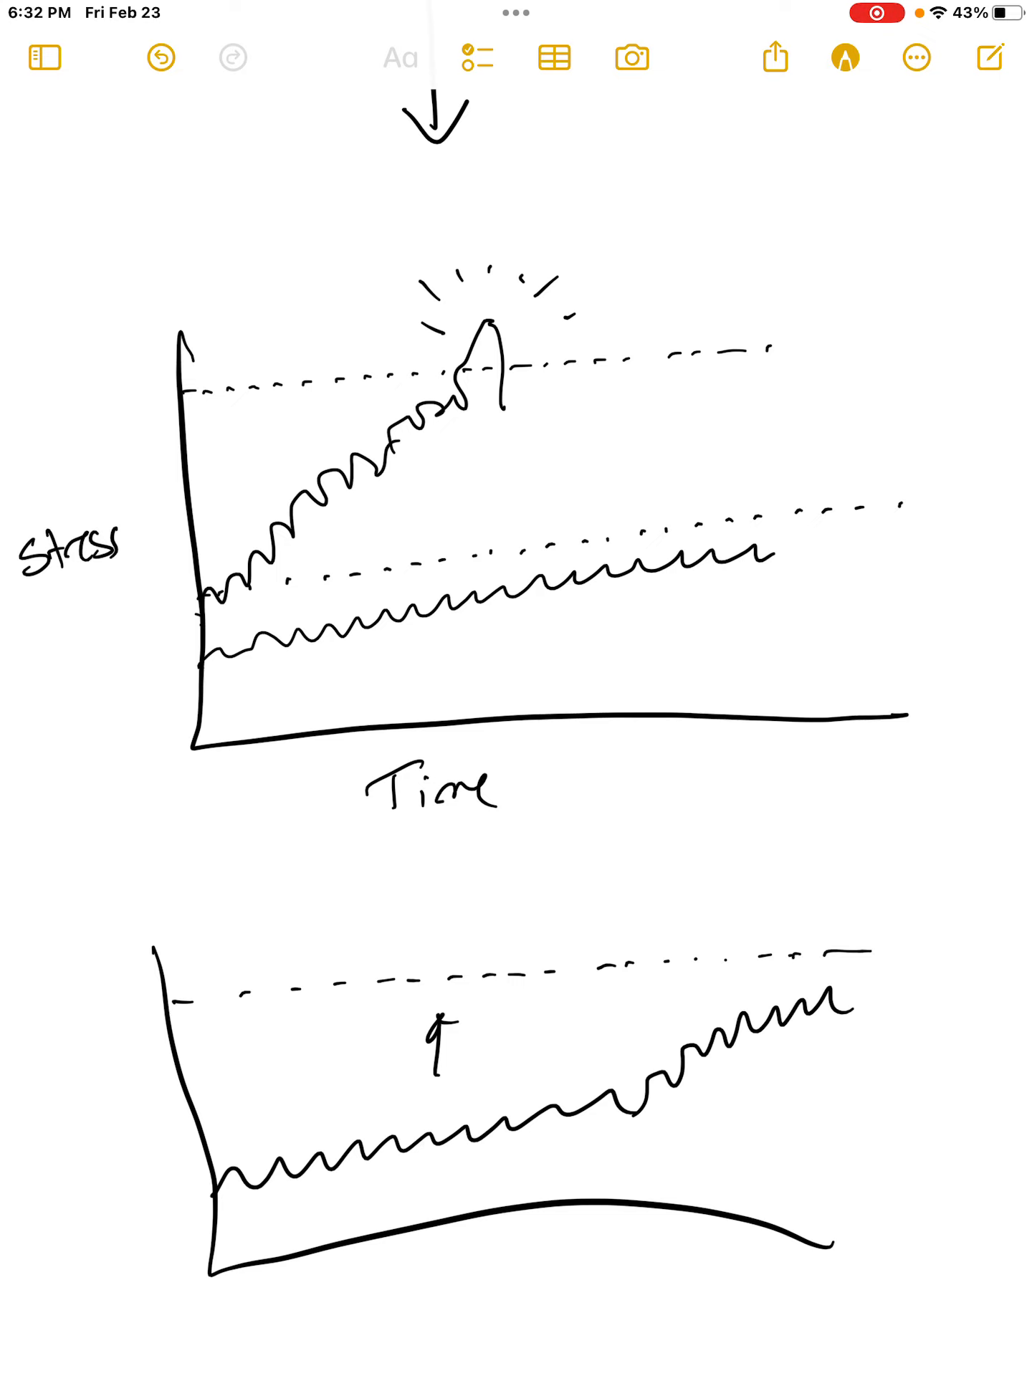
pyautogui.scroll(-3)
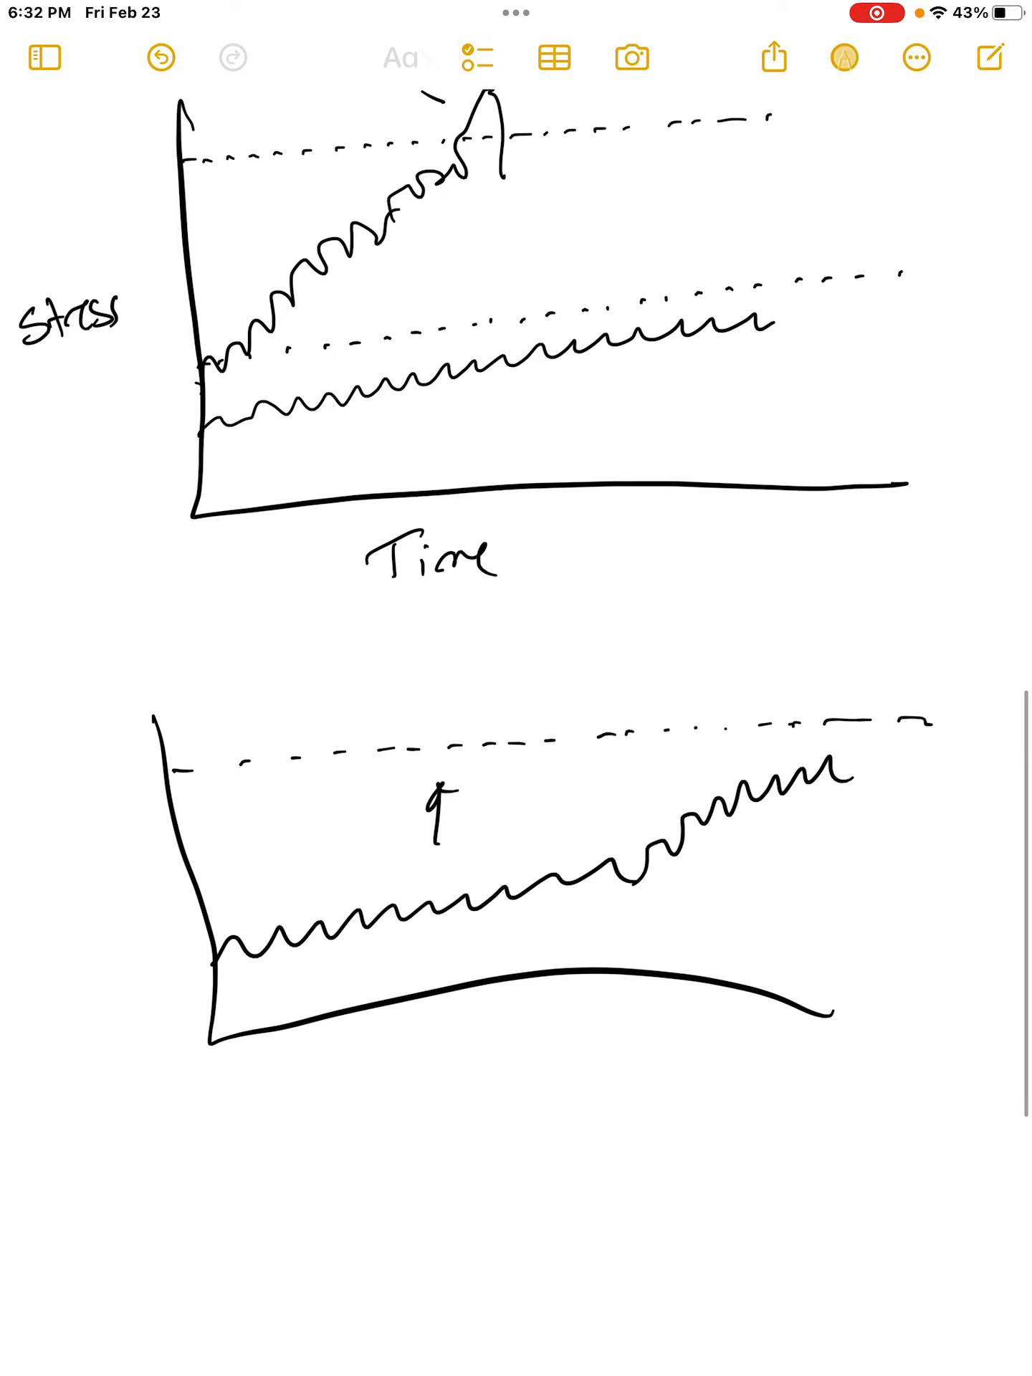
pyautogui.scroll(-3)
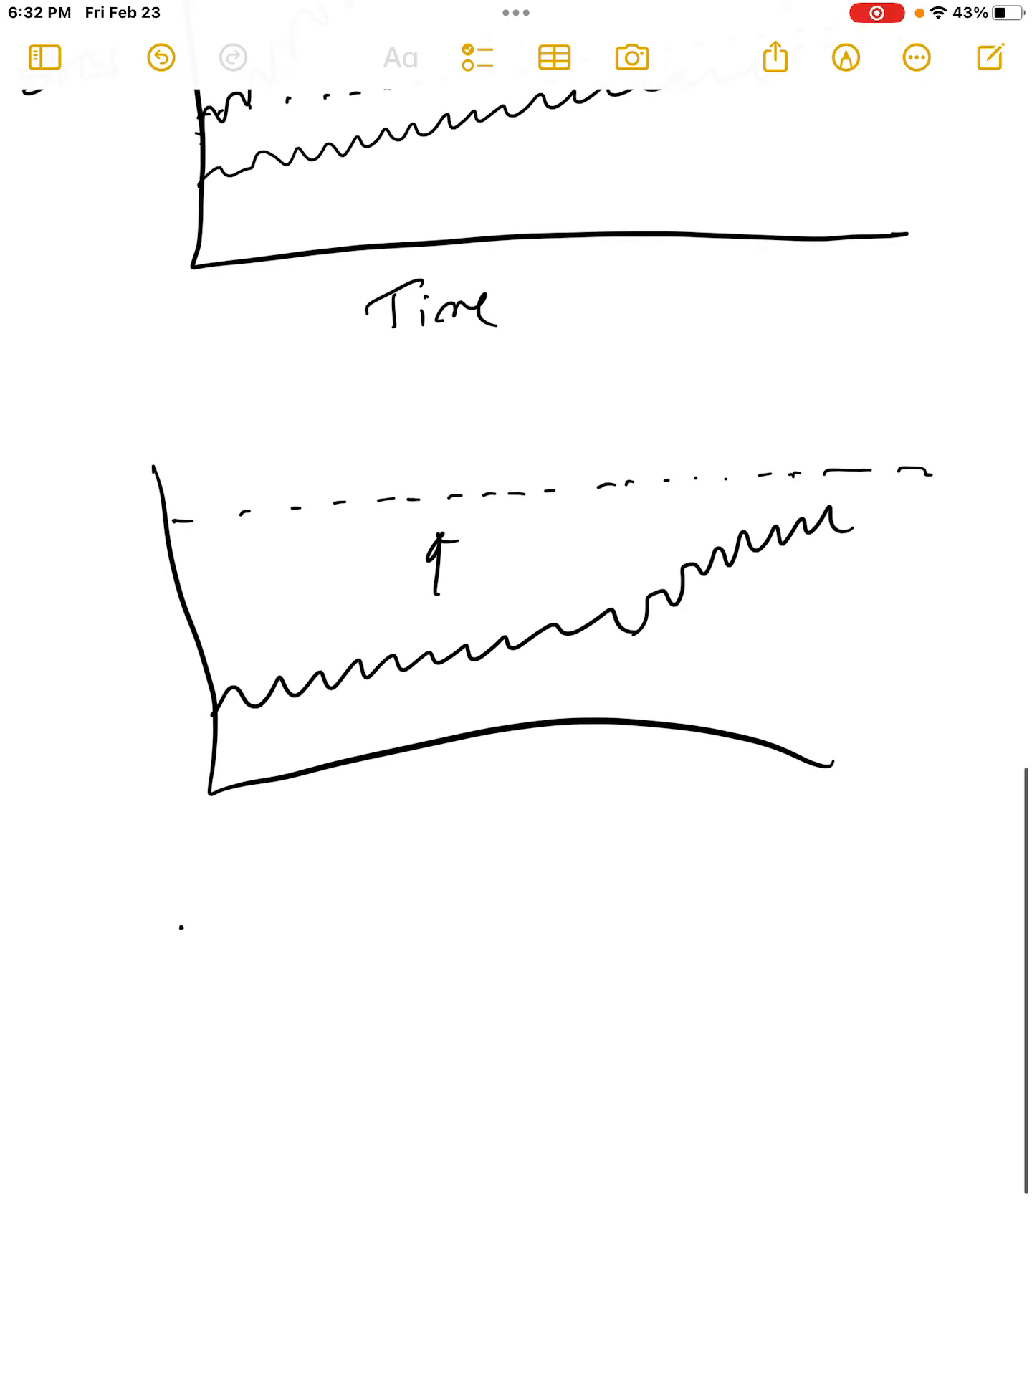
pyautogui.write('1) Hub')
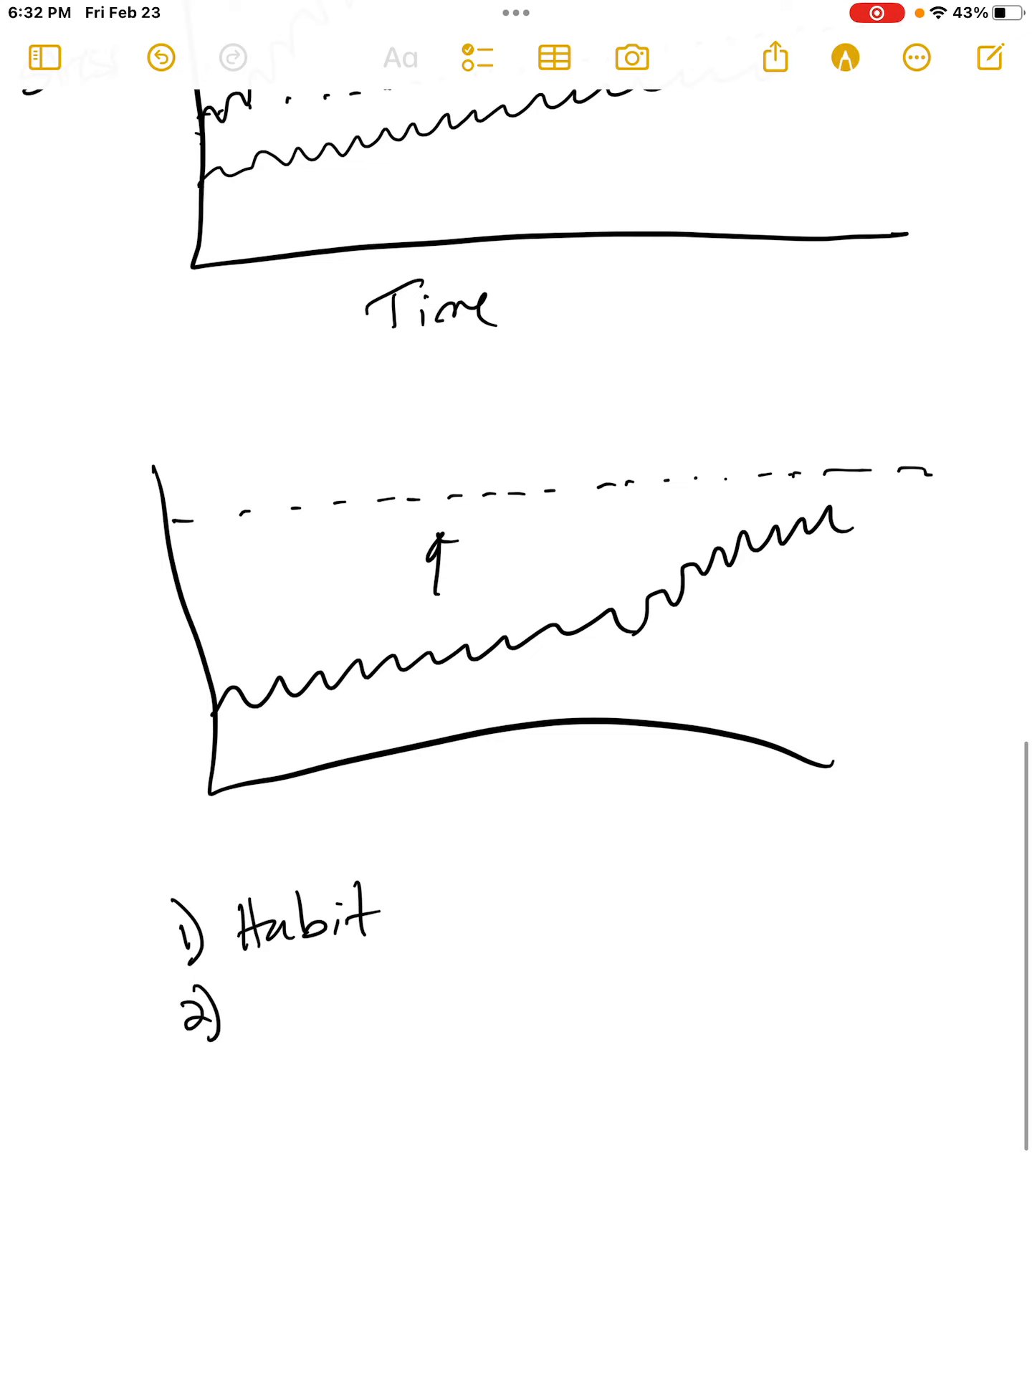
pyautogui.write('Beh')
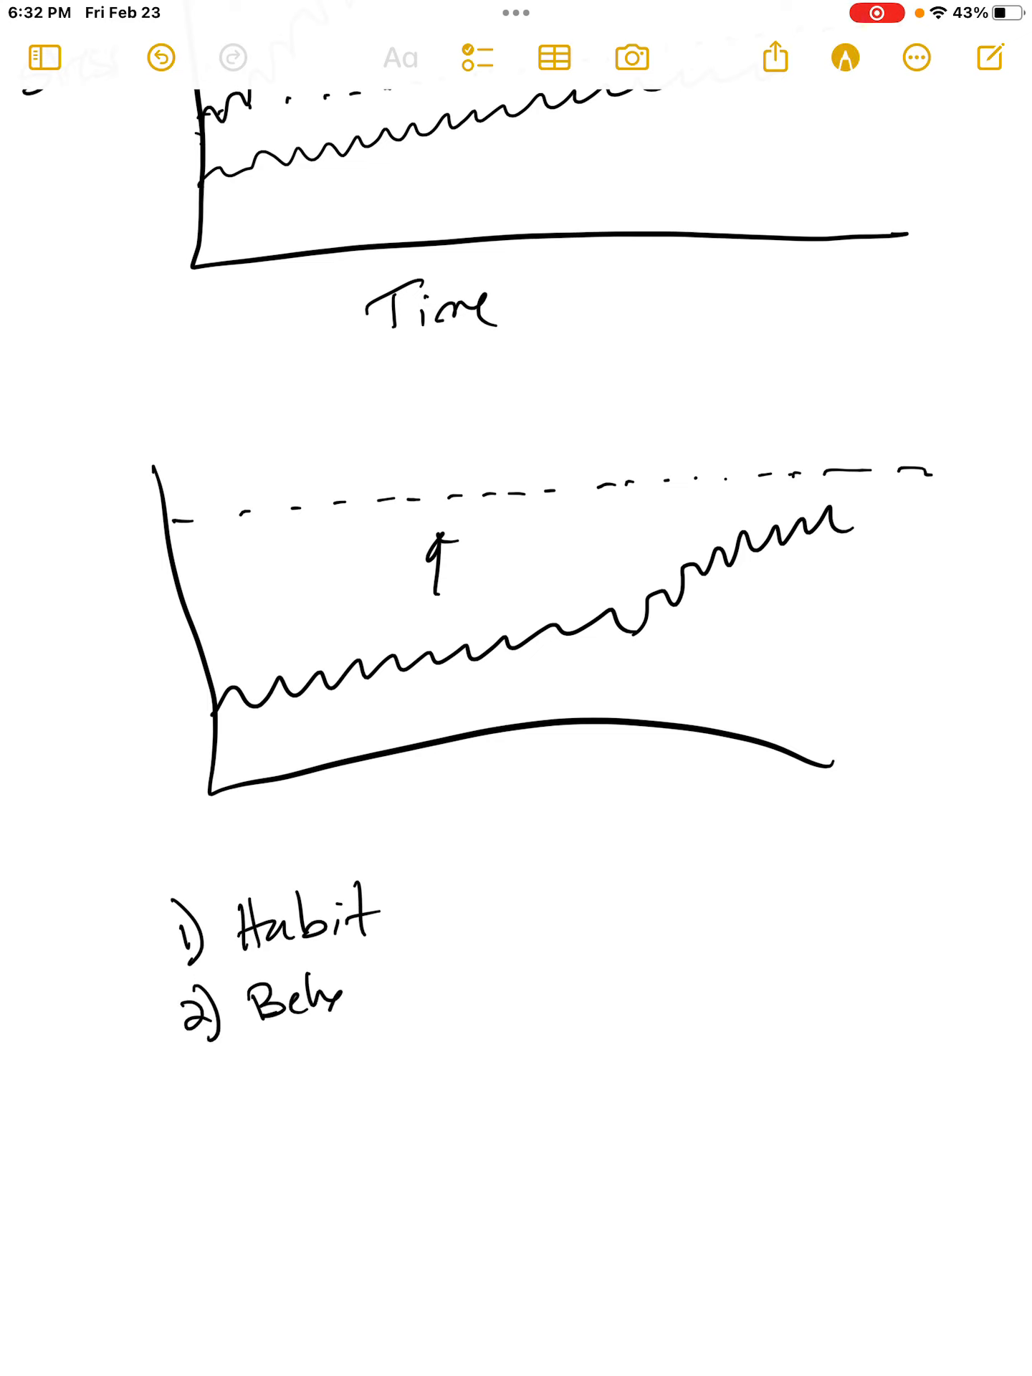
pyautogui.write('aviors')
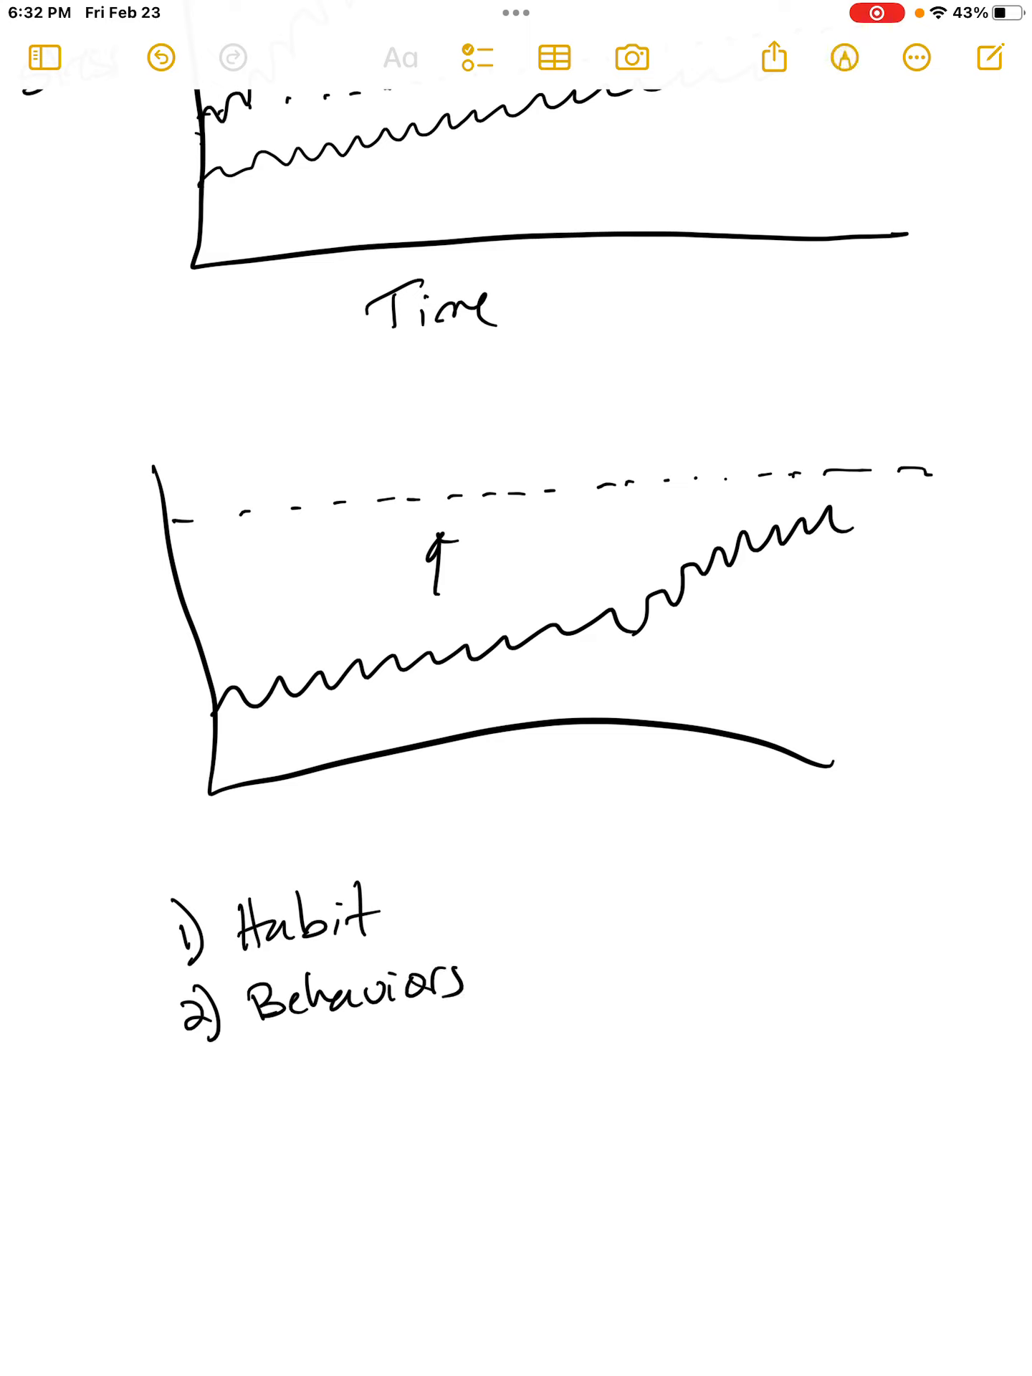
pyautogui.write('2')
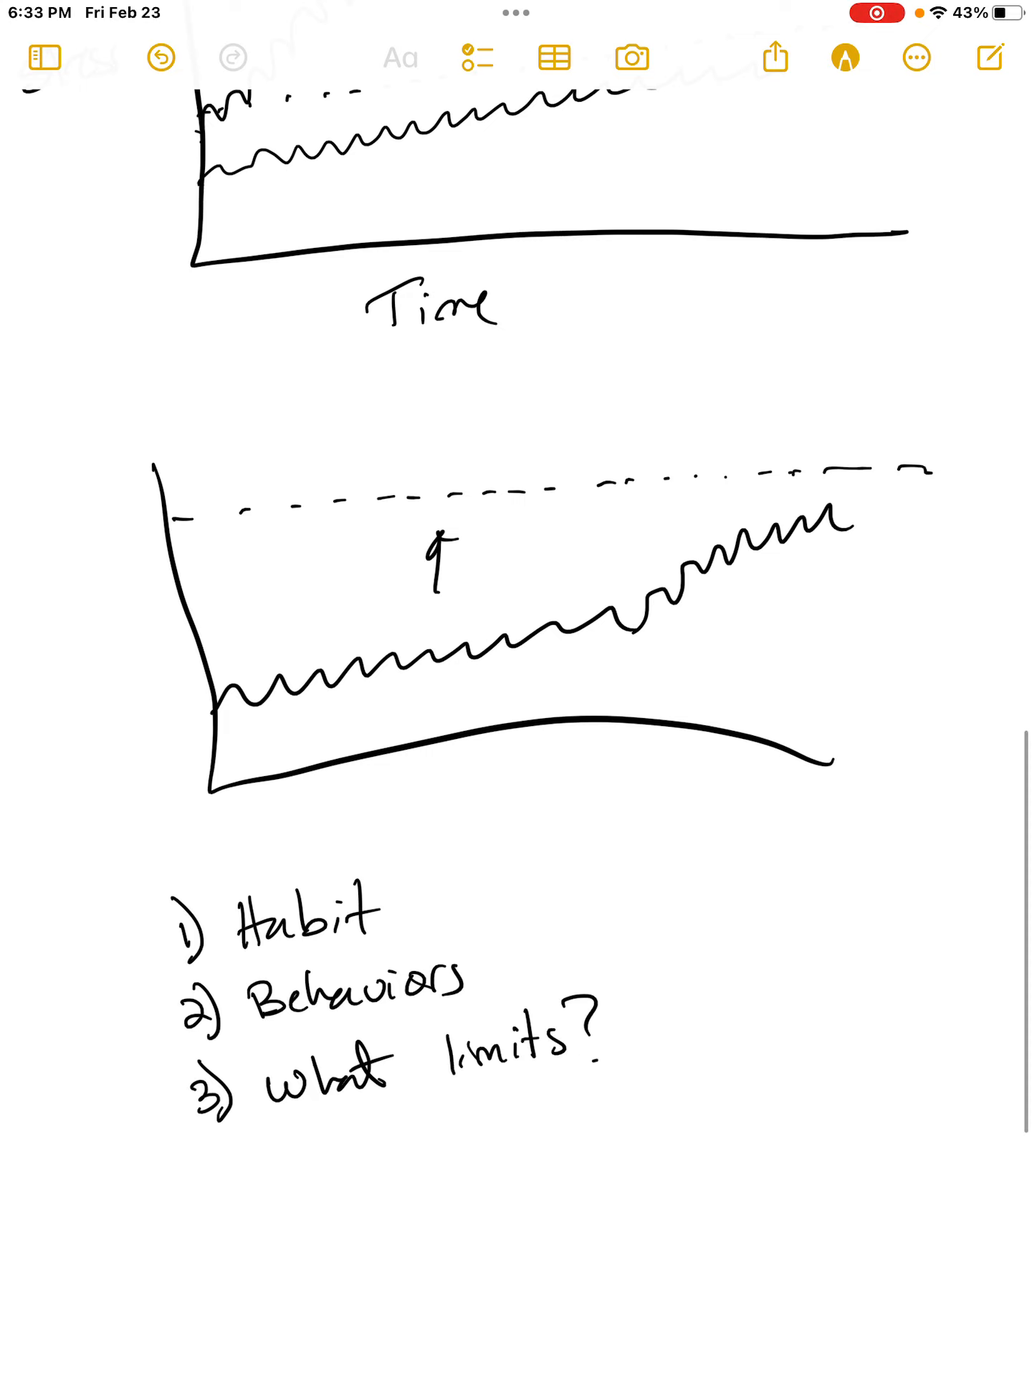
pyautogui.scroll(3)
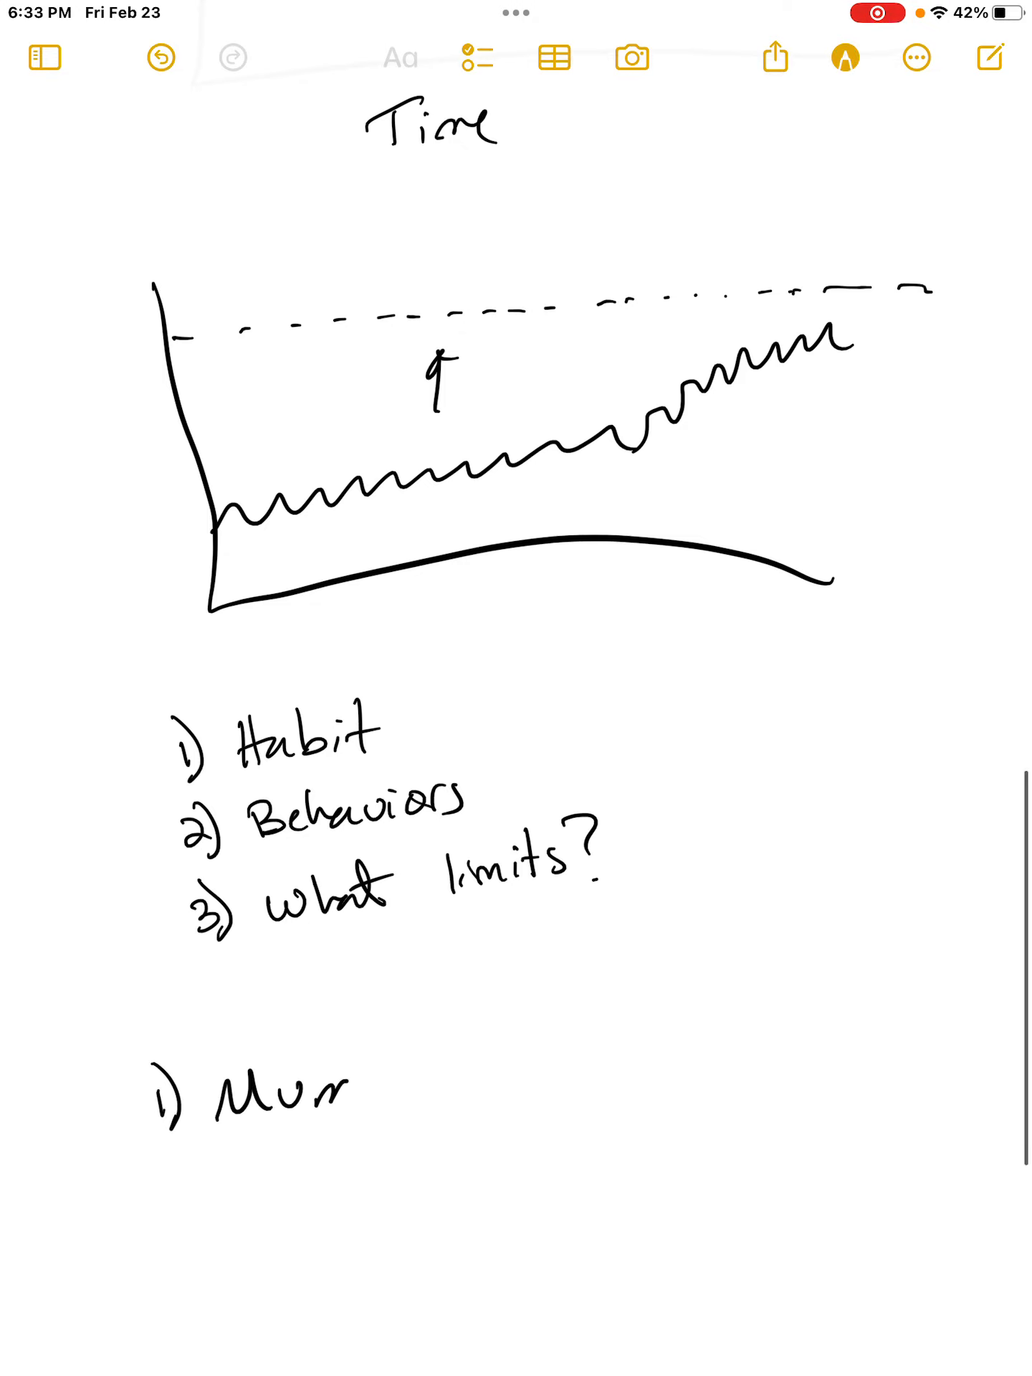
pyautogui.write('Munt')
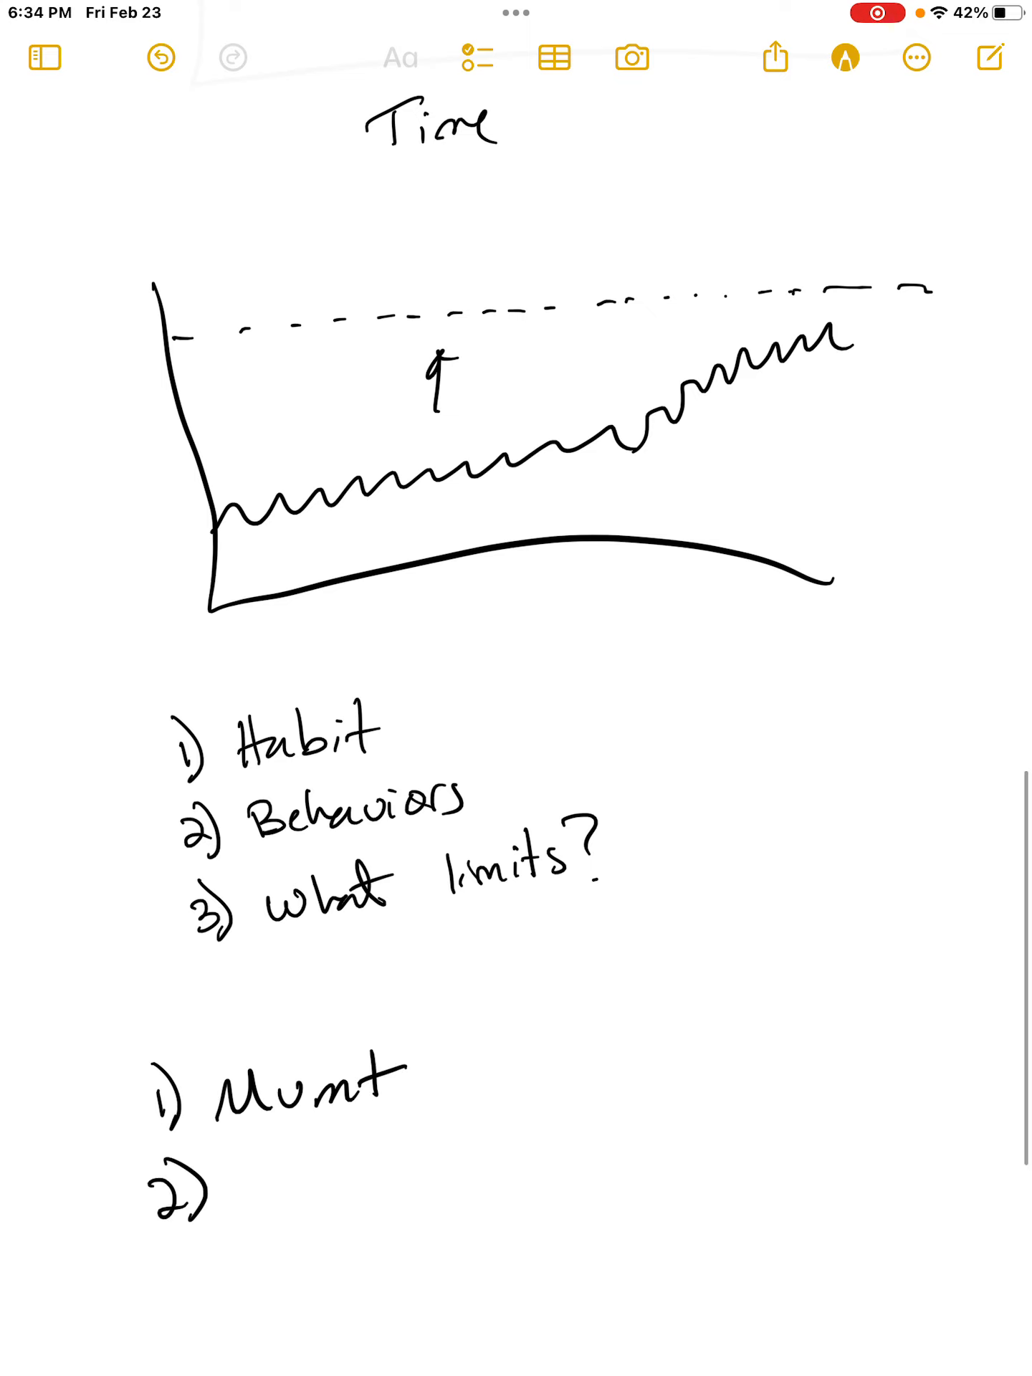